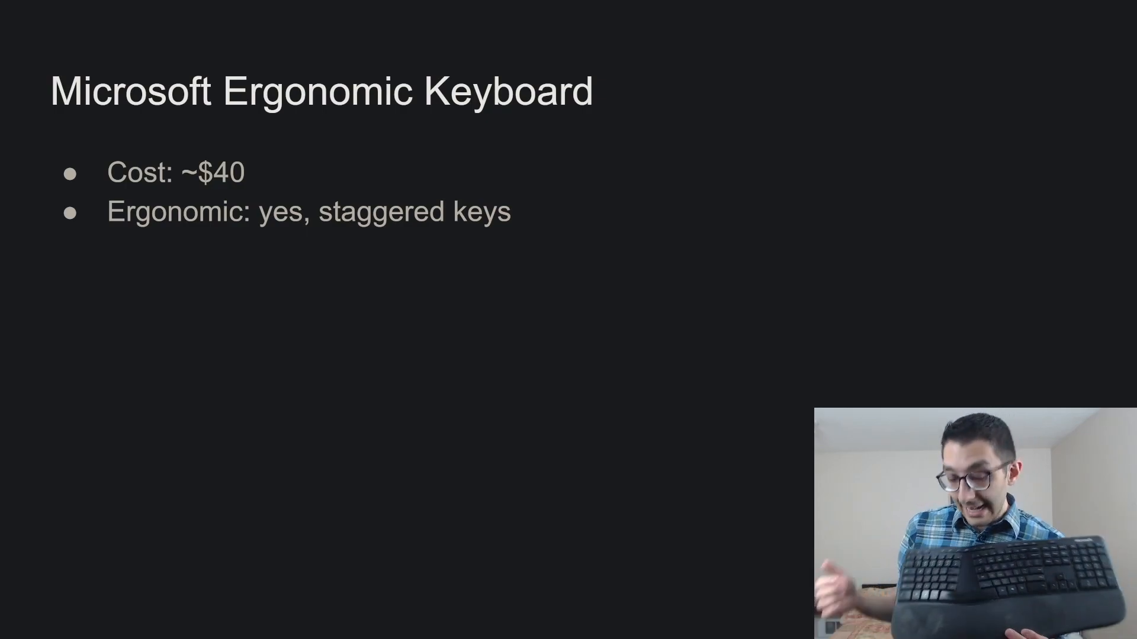
- Reveal the Microsoft Ergonomic Keyboard spec bullets, then move to the typing document
{"action": "key", "text": "right"}
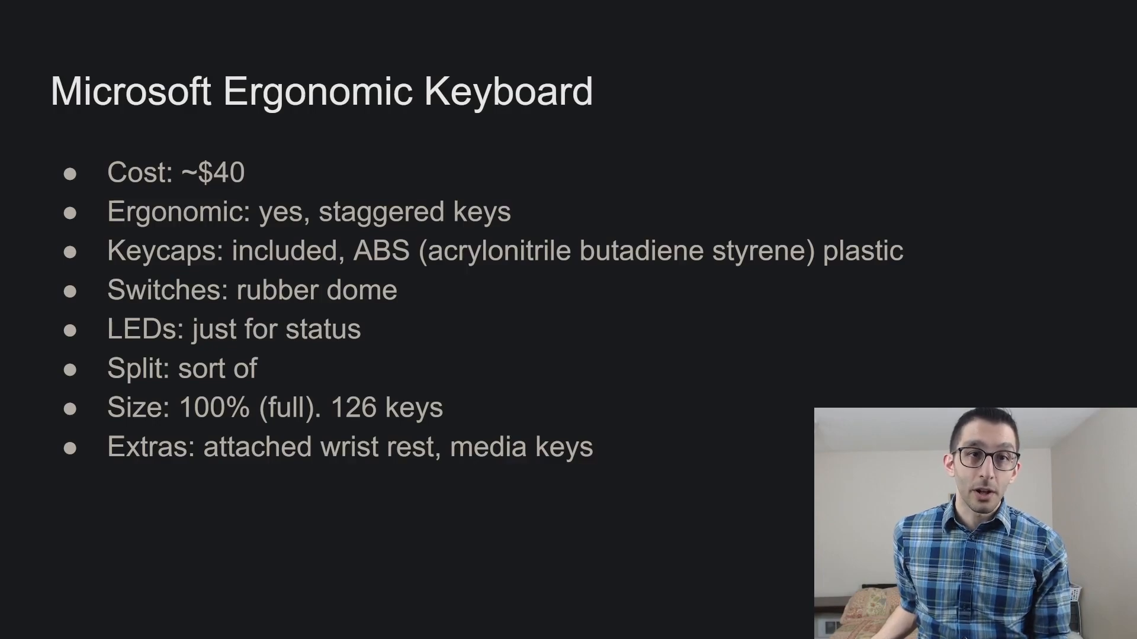
{"action": "left_click", "coordinate": [268, 7]}
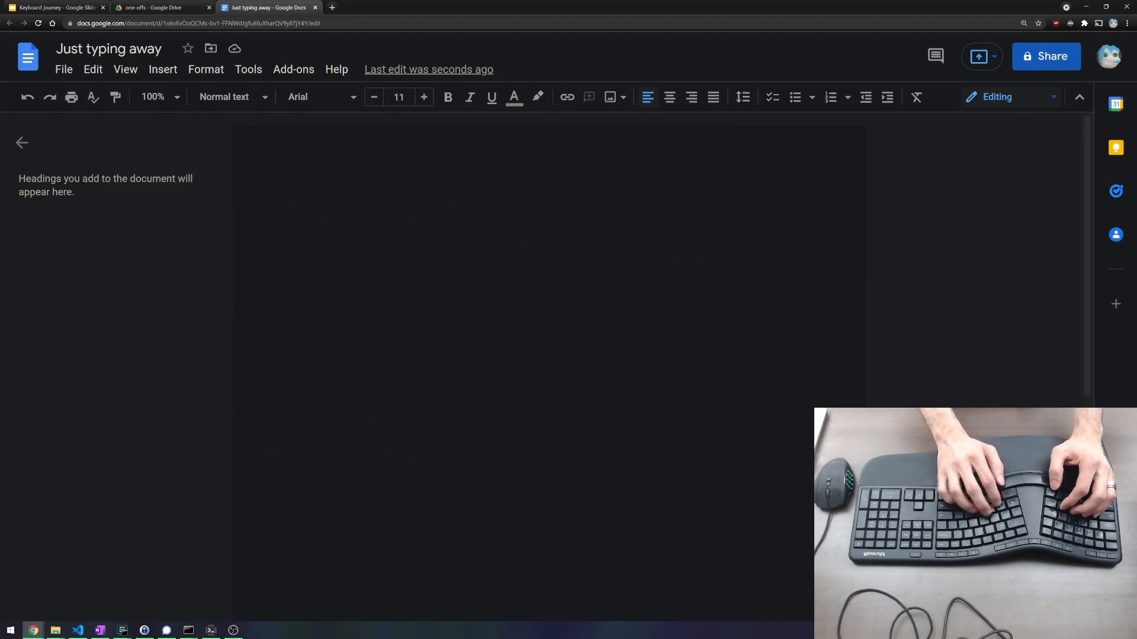
- Write "This is what it looks and sounds like to type on this keyboard." and start a bulleted list
{"action": "type", "text": "This is what it looks and"}
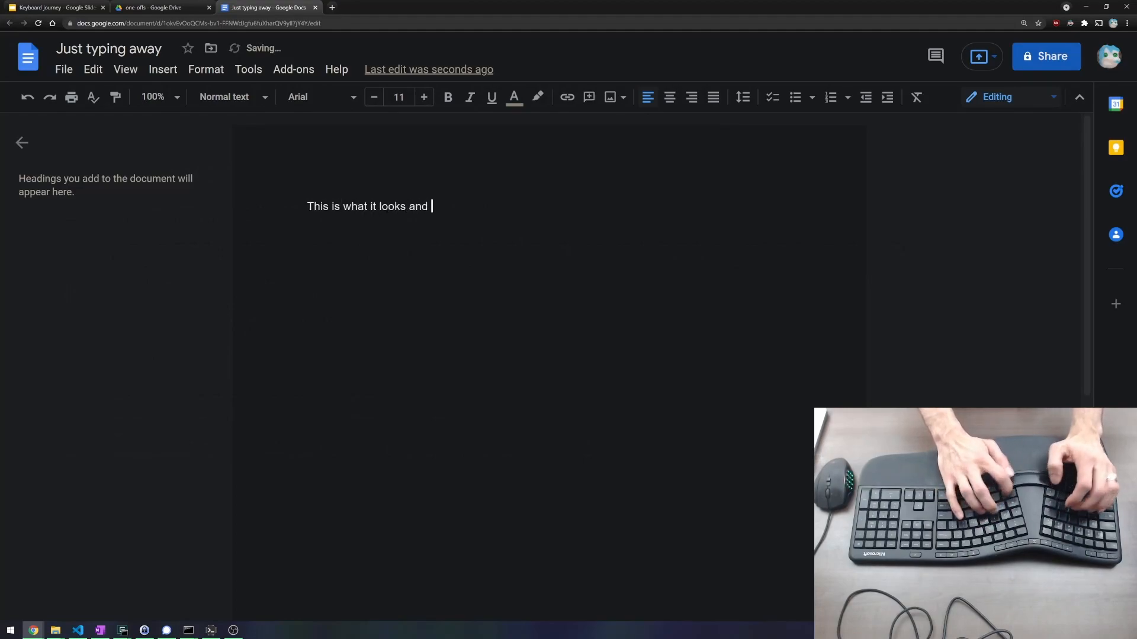
{"action": "type", "text": "sounds like to type on this ke"}
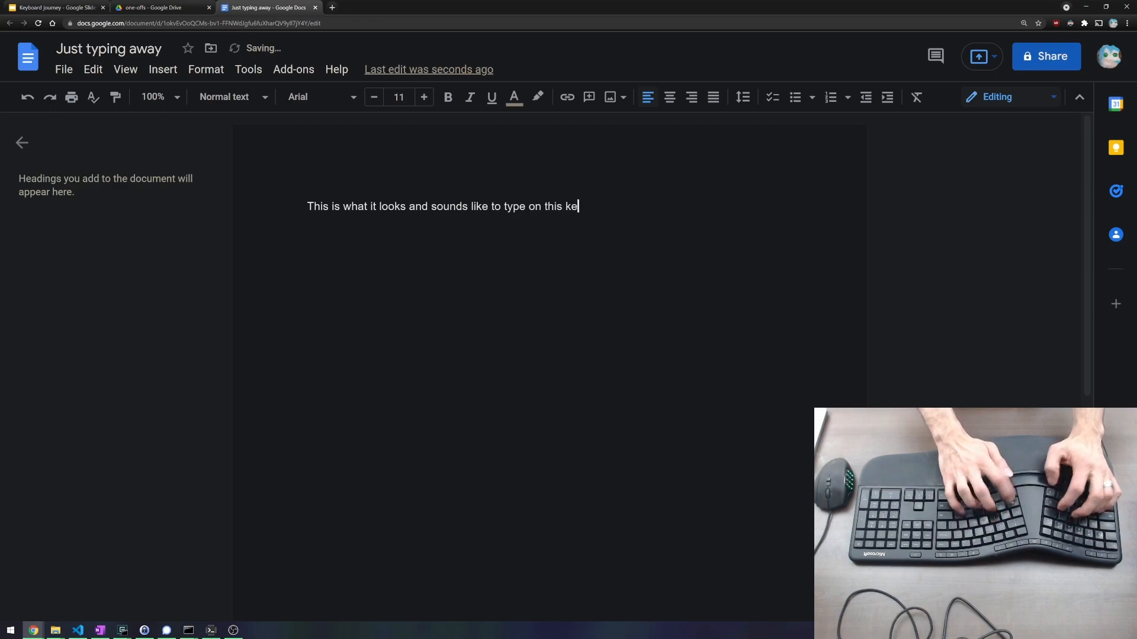
{"action": "type", "text": "yboard."}
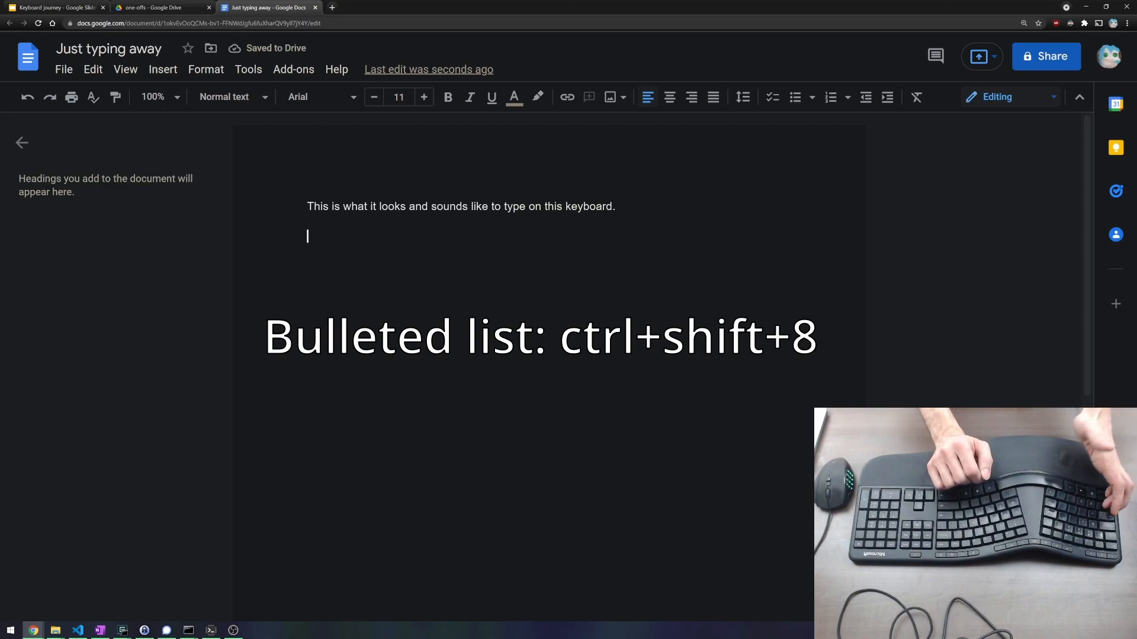
{"action": "key", "text": "ctrl+shift+8"}
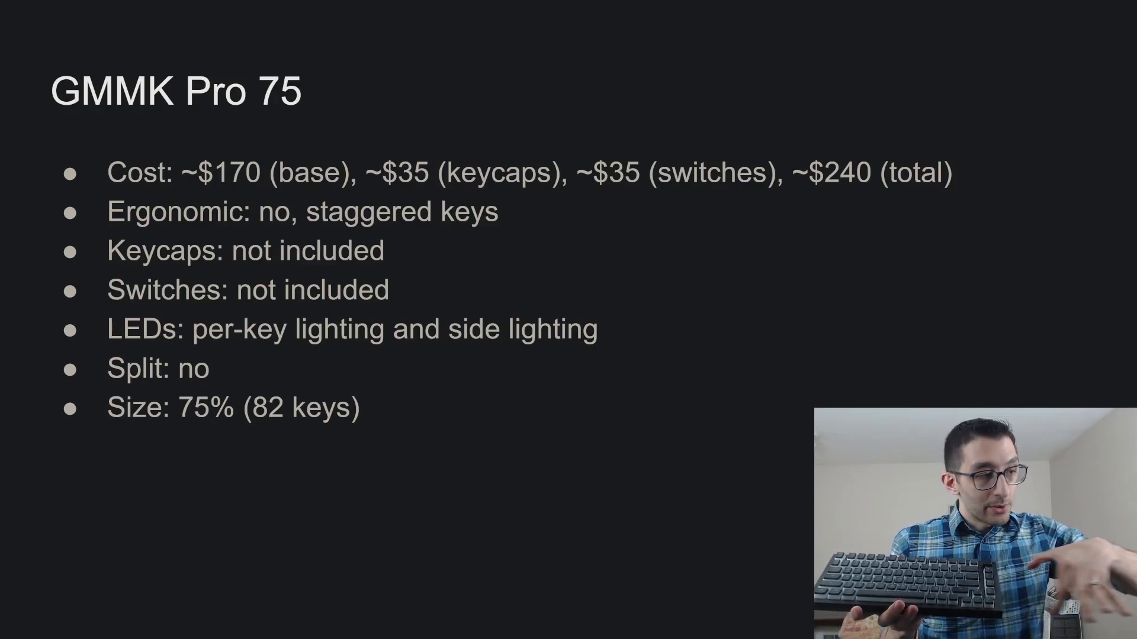
- Leave the GMMK Pro 75 spec slide for the cleared typing document
{"action": "left_click", "coordinate": [266, 7]}
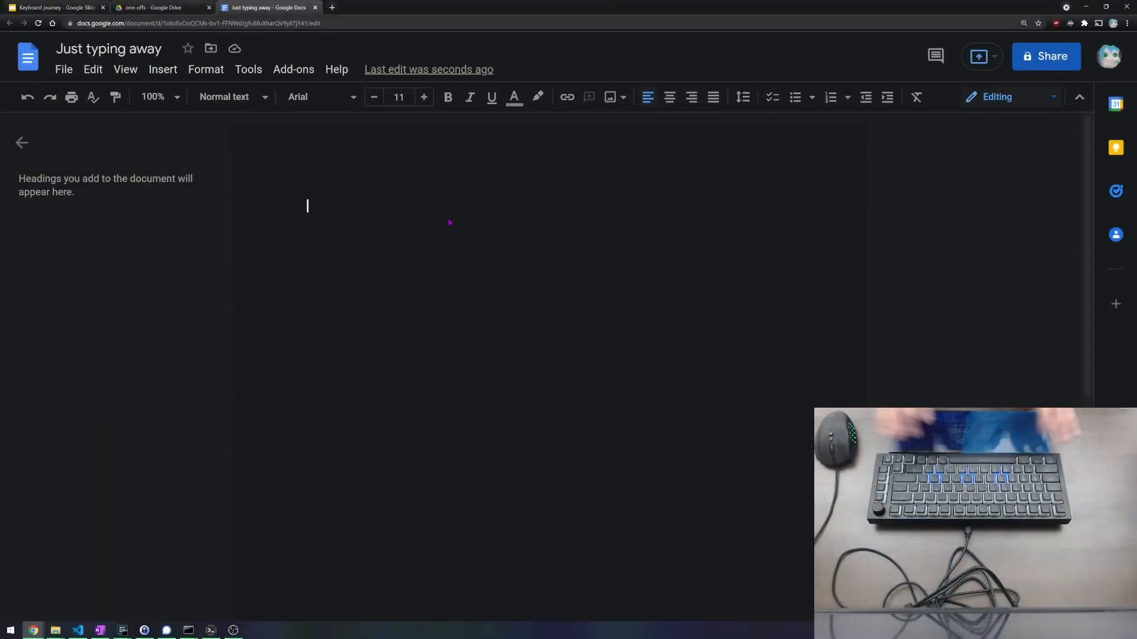
- Begin retyping the demo sentence with "This is wh"
{"action": "type", "text": "This is what it looks and sounds like to type on this keyboard."}
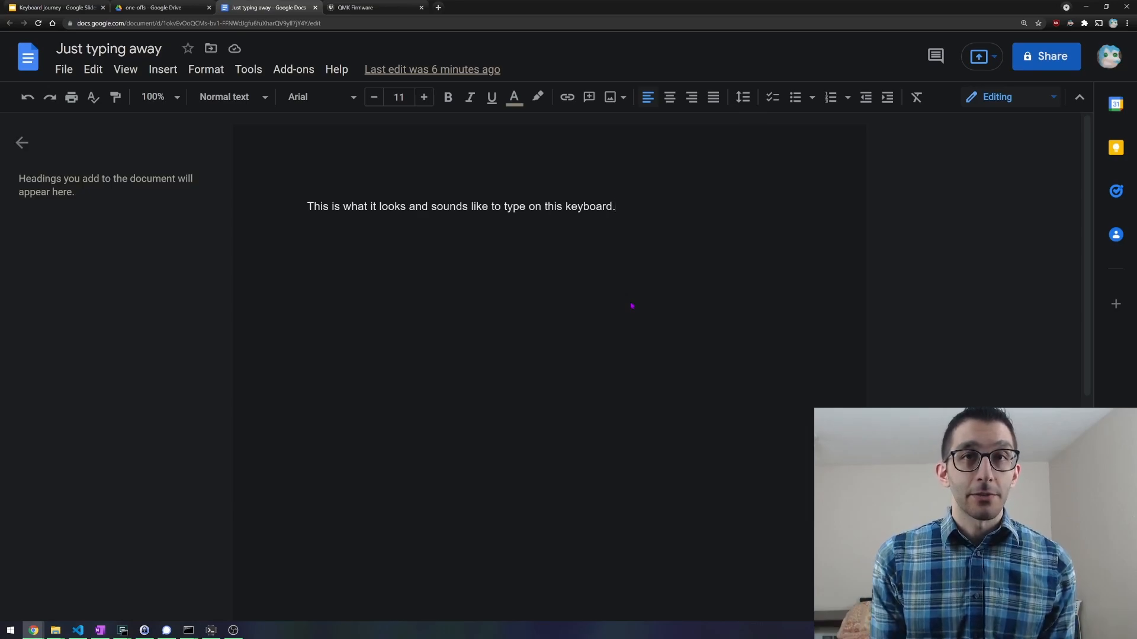
- Visit the QMK Firmware documentation tab, then return to the typing document
{"action": "left_click", "coordinate": [373, 8]}
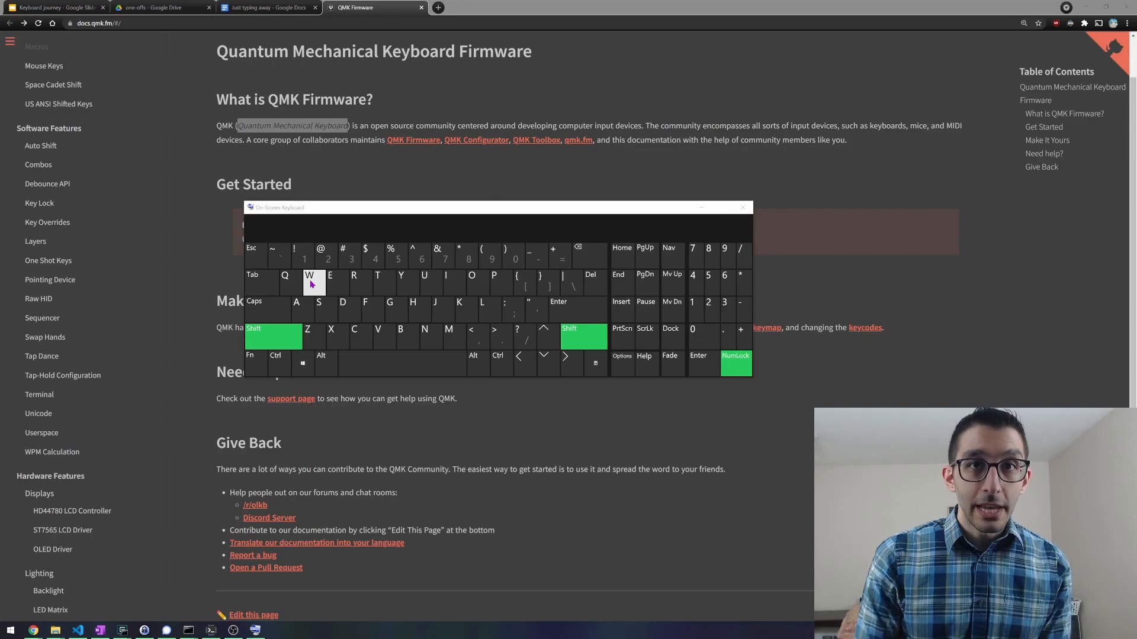
{"action": "left_click", "coordinate": [266, 7]}
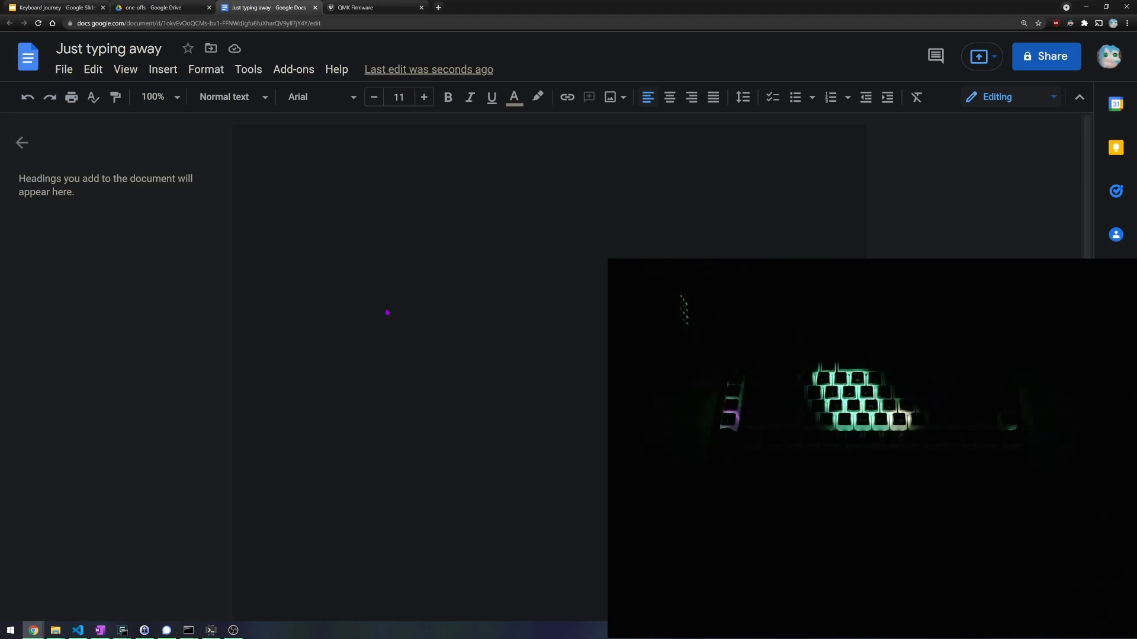
- Put the digit row 123456789 followed by ;;; on the page
{"action": "type", "text": "1234"}
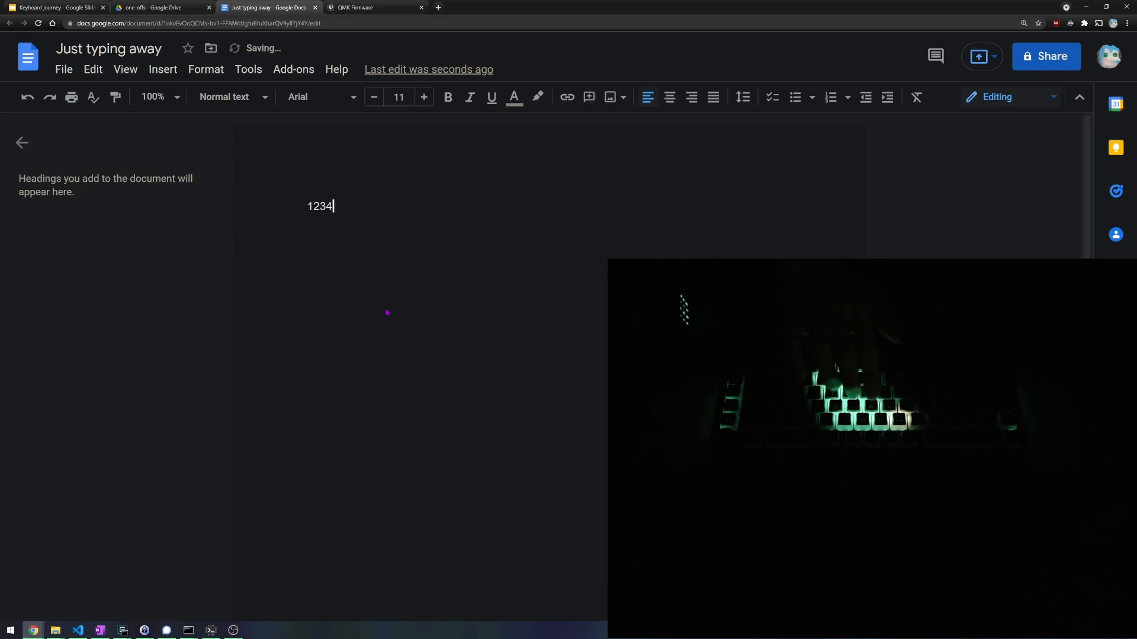
{"action": "type", "text": "56789"}
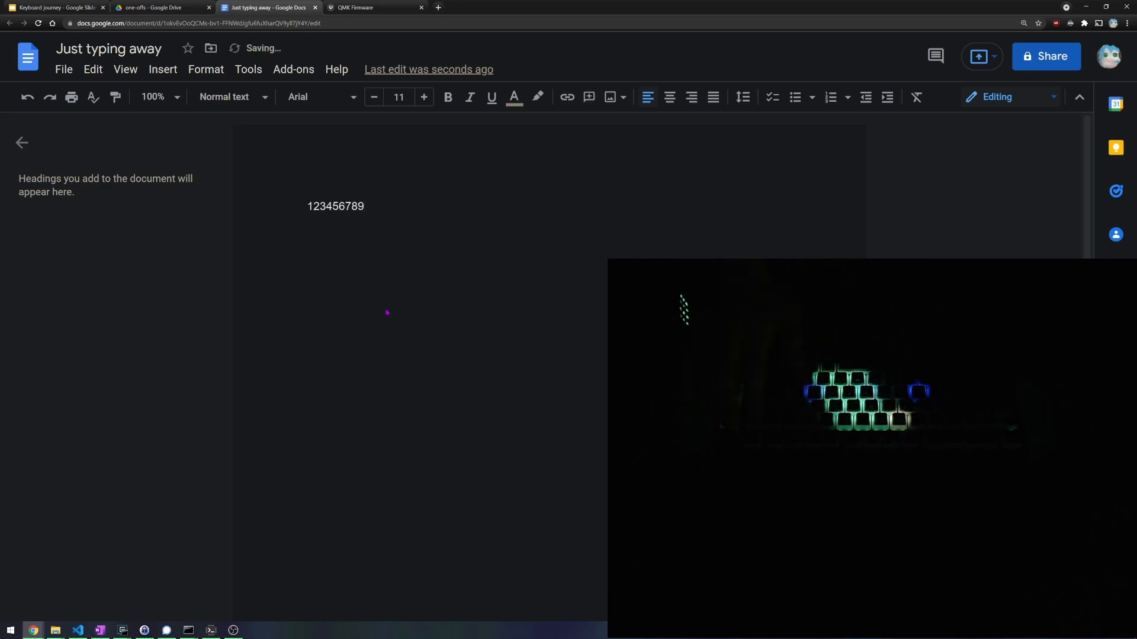
{"action": "type", "text": ";;;"}
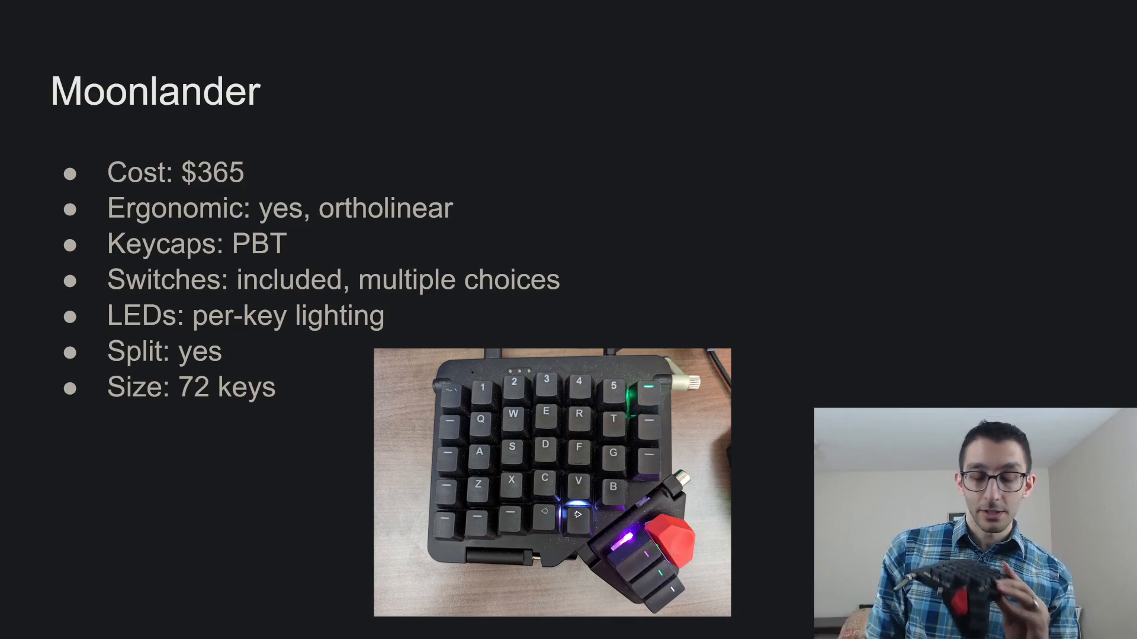
- Advance through the Moonlander spec bullets on the slide
{"action": "key", "text": "right"}
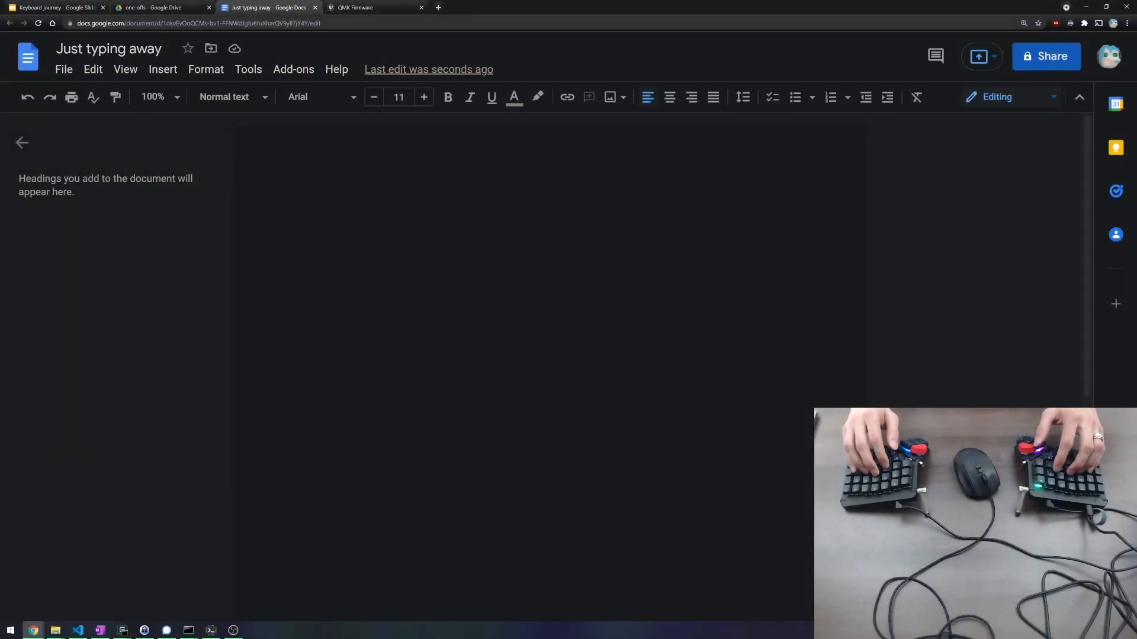
- Type the demo sentence about how typing on this keyboard looks and sounds
{"action": "type", "text": "This is what it look"}
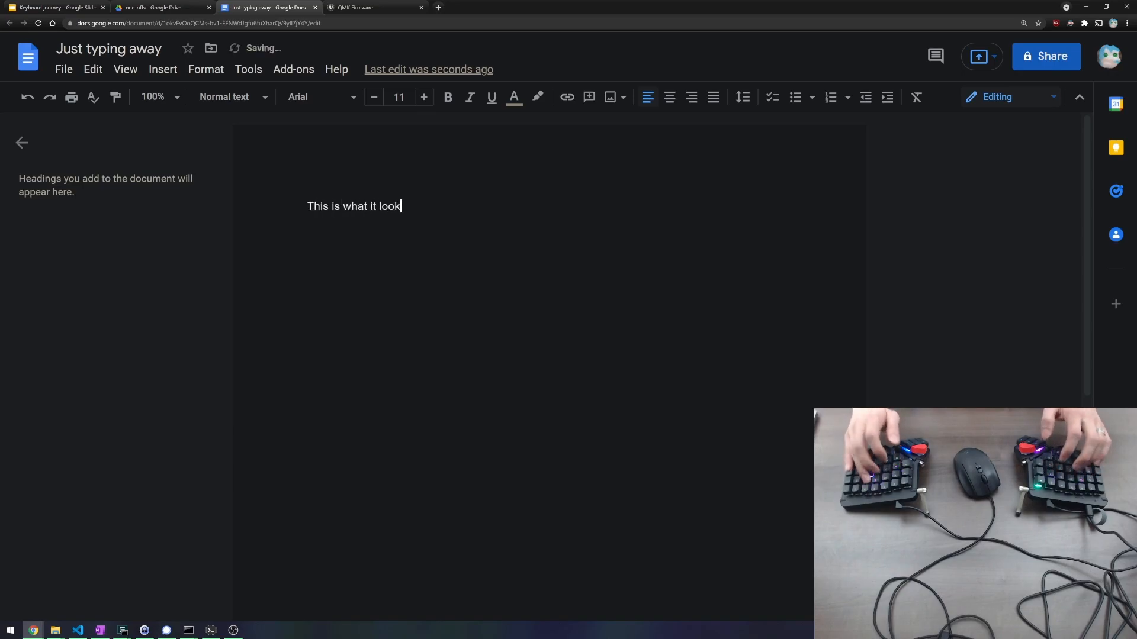
{"action": "type", "text": "s and sounds like to type on thi"}
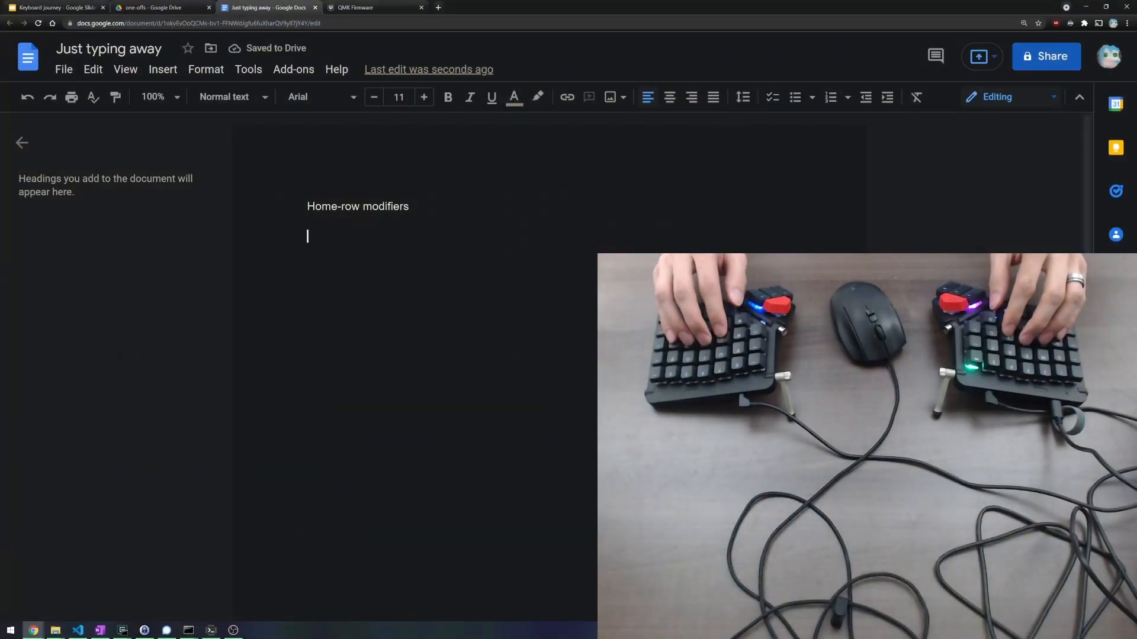
- Add practice lines asdf jkl;, !!!!! and a bulleted 88888 under the heading
{"action": "type", "text": "asd"}
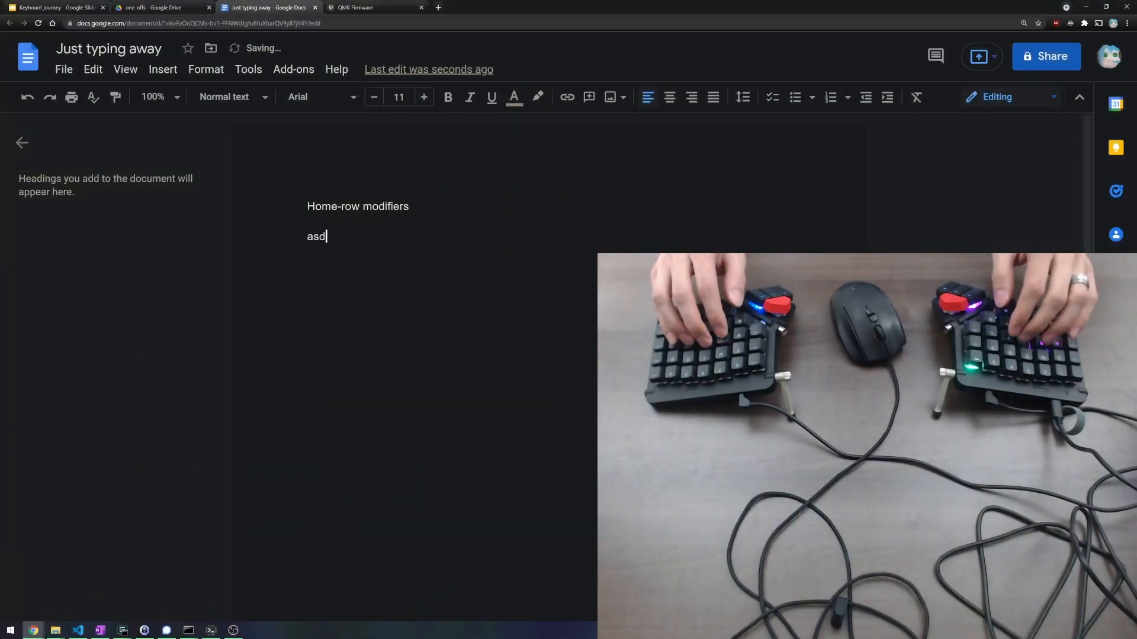
{"action": "type", "text": "f"}
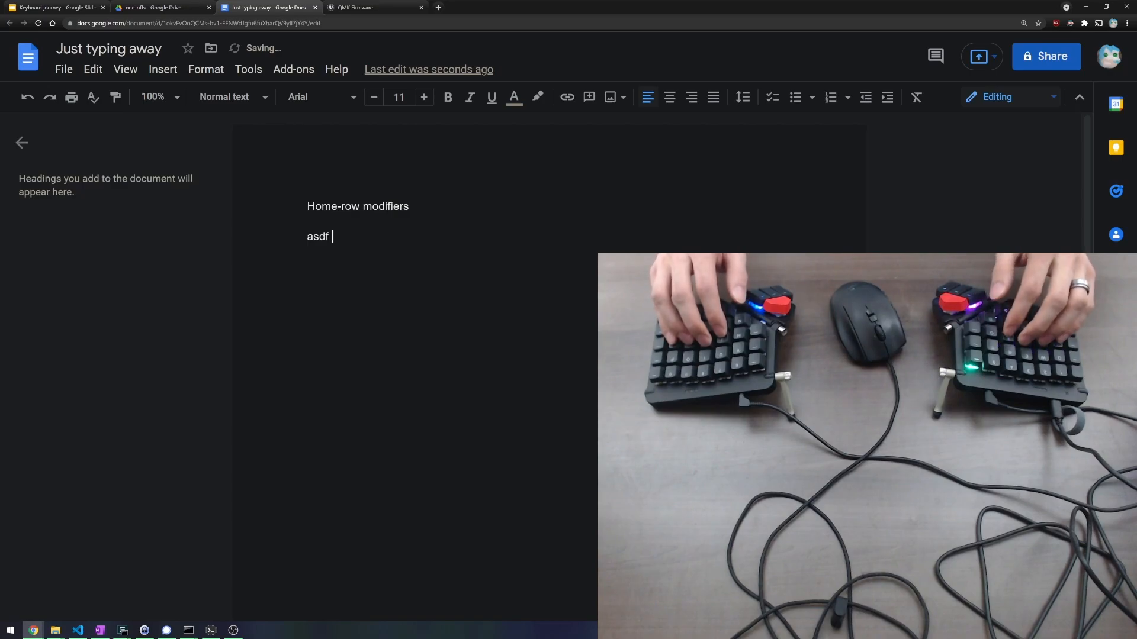
{"action": "type", "text": "jkl;"}
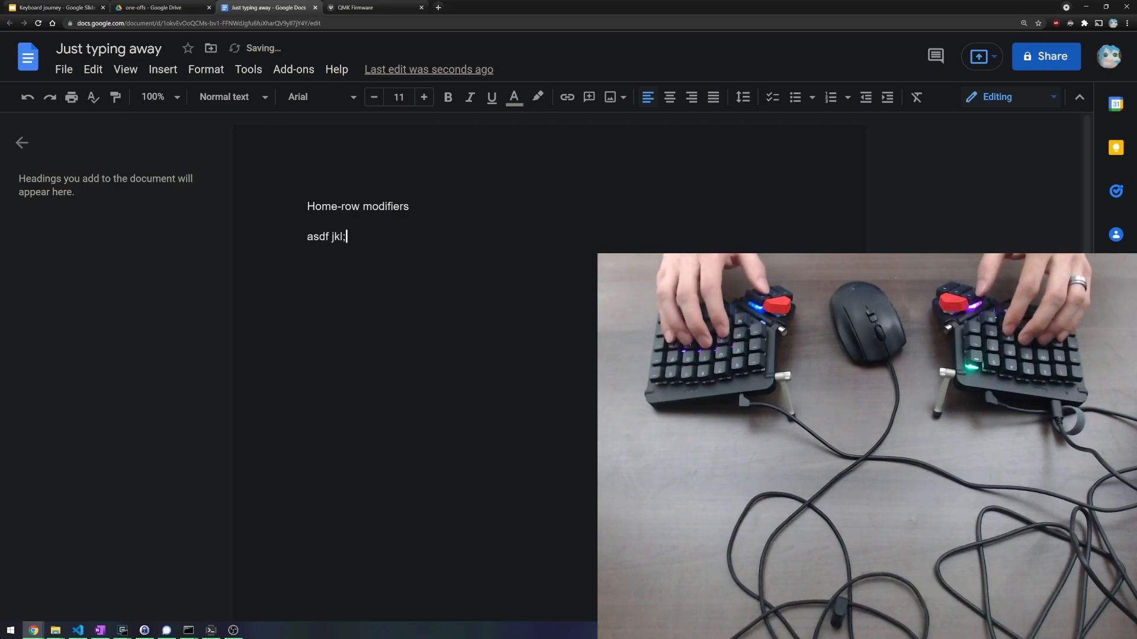
{"action": "key", "text": "enter"}
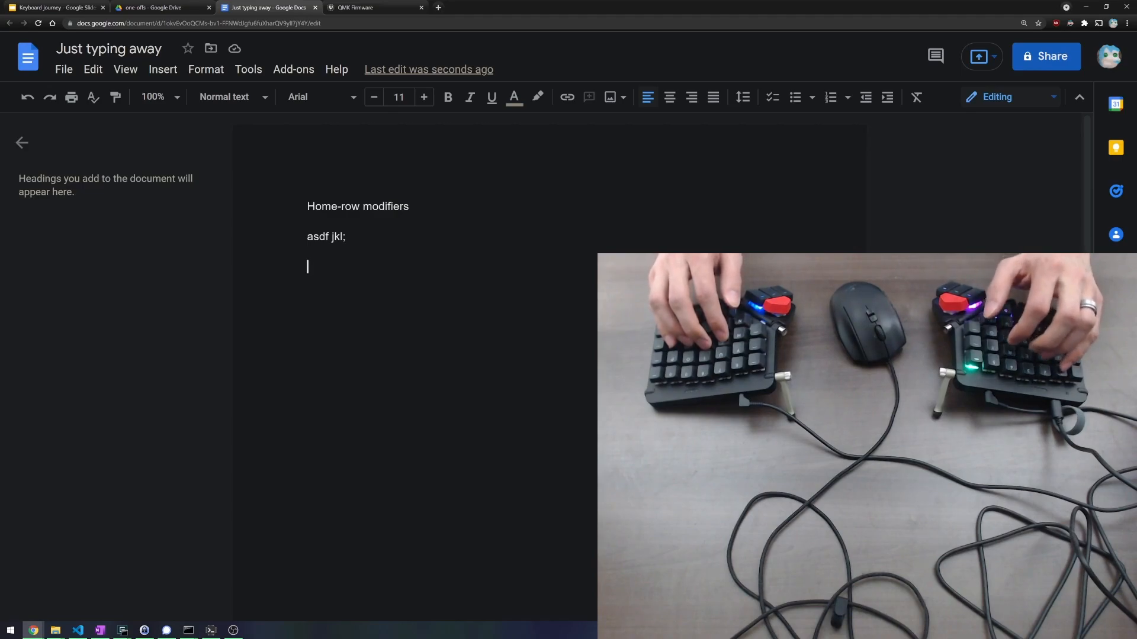
{"action": "type", "text": "!!!!!"}
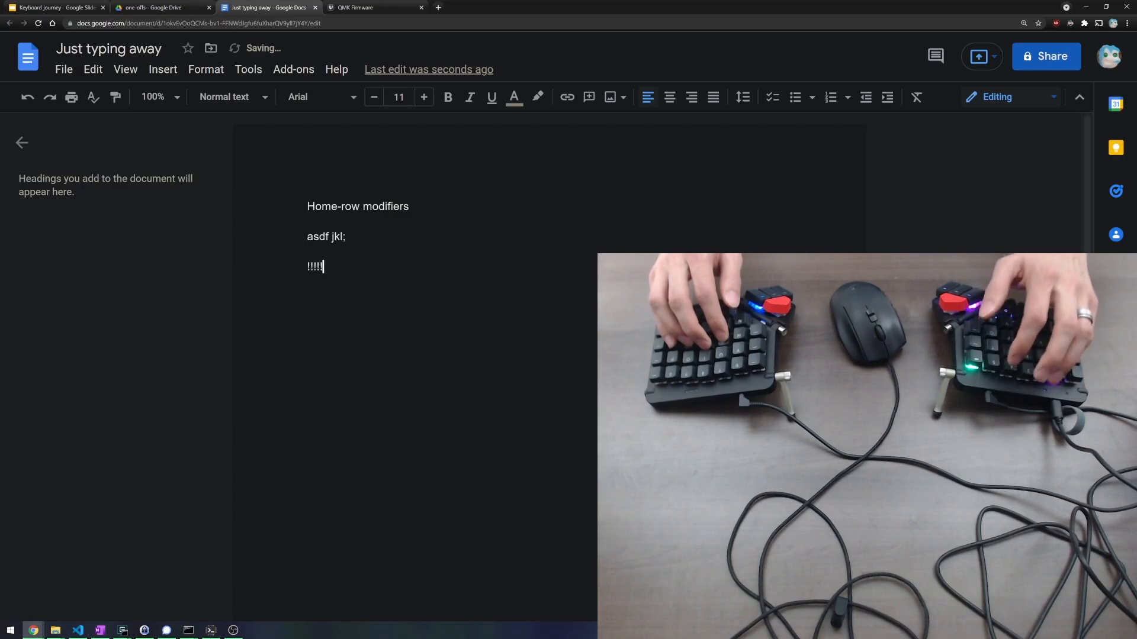
{"action": "key", "text": "enter"}
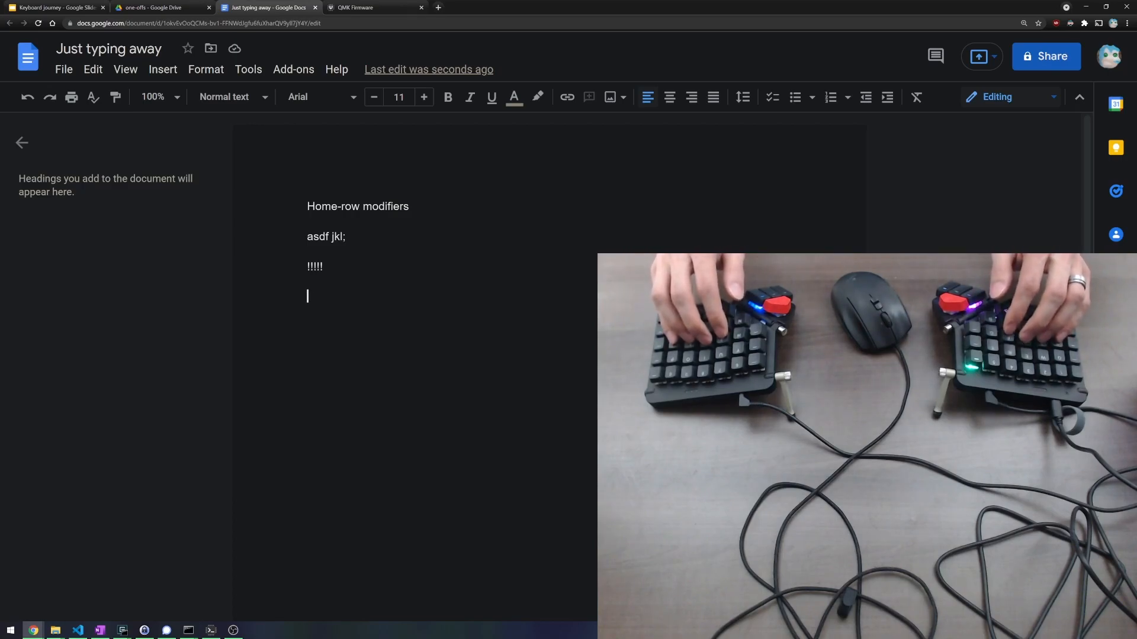
{"action": "key", "text": "ctrl+shift+8"}
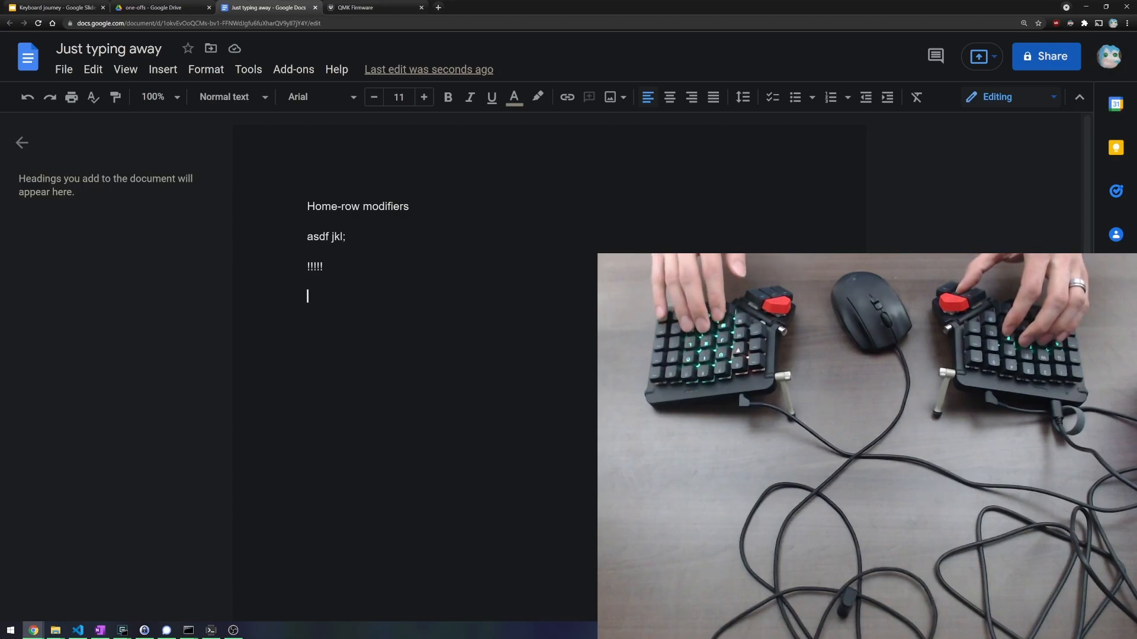
{"action": "type", "text": "88888"}
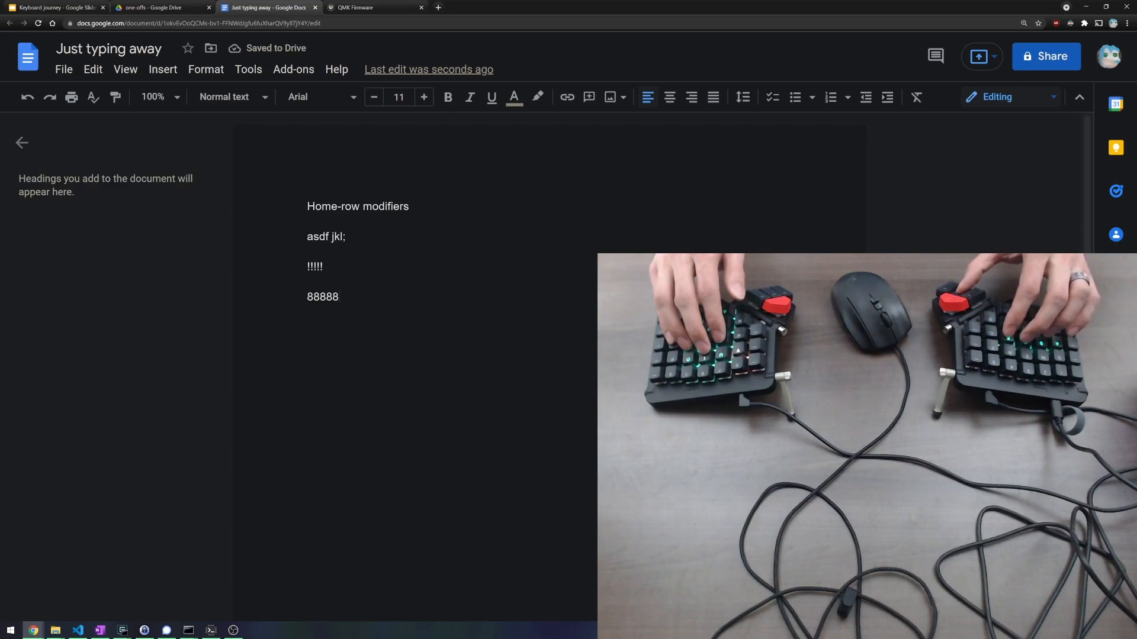
{"action": "left_click", "coordinate": [794, 96]}
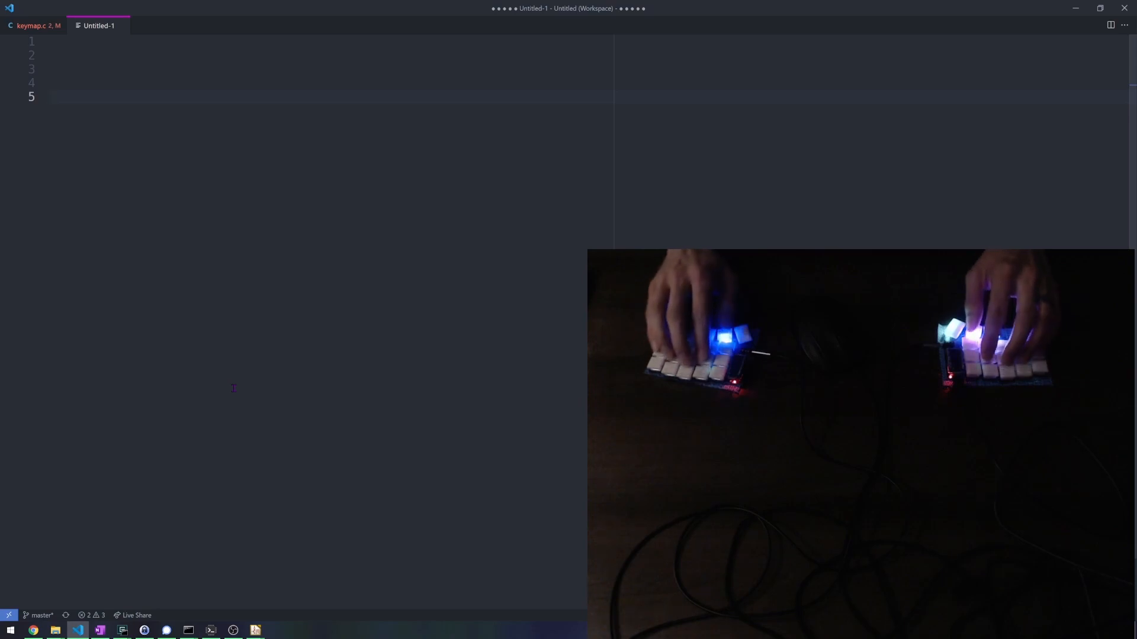
- Write the comment "I've dimmed the lights here to show off the LEDs."
{"action": "type", "text": "I've dimmed the lights here to show off the"}
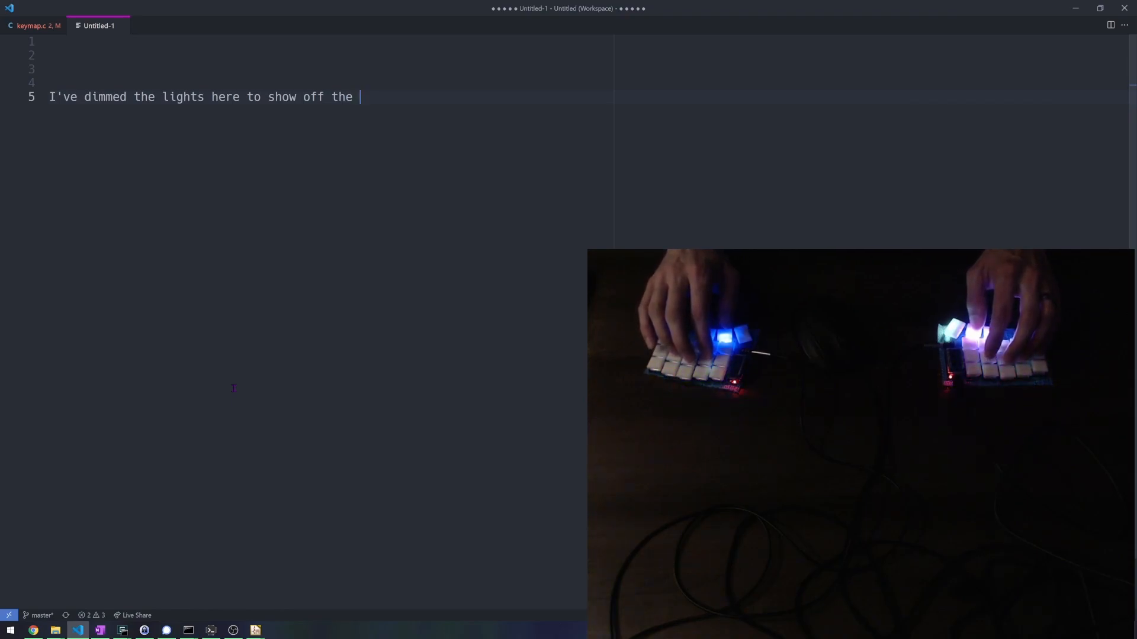
{"action": "type", "text": "LED"}
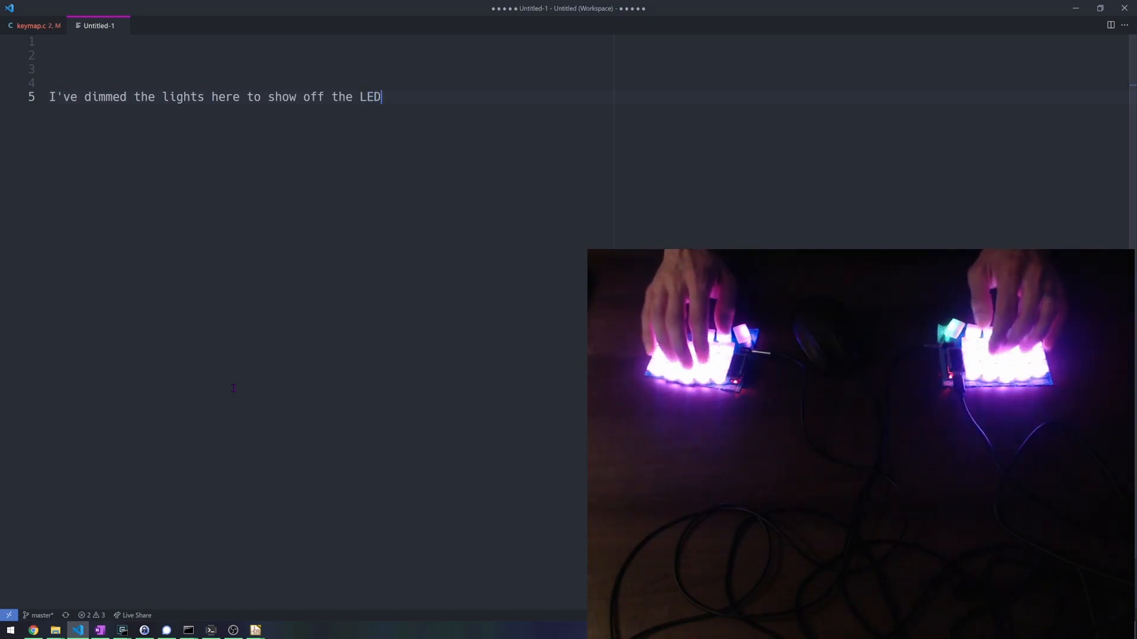
{"action": "type", "text": "s."}
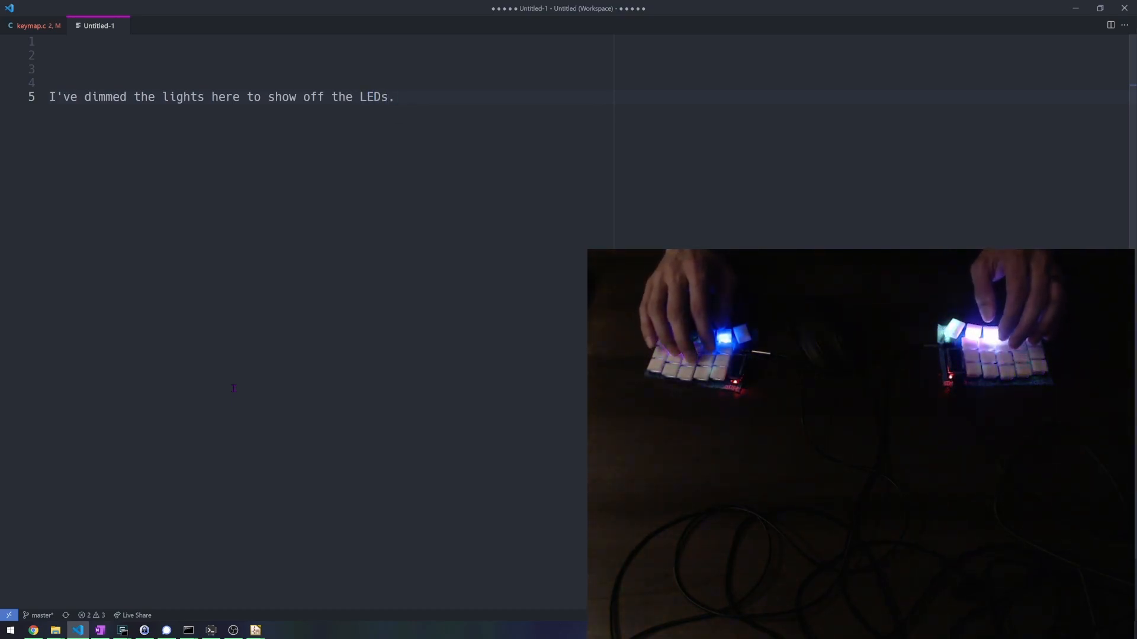
- Begin a function sum(x, y) whose body returns x
{"action": "type", "text": "function su"}
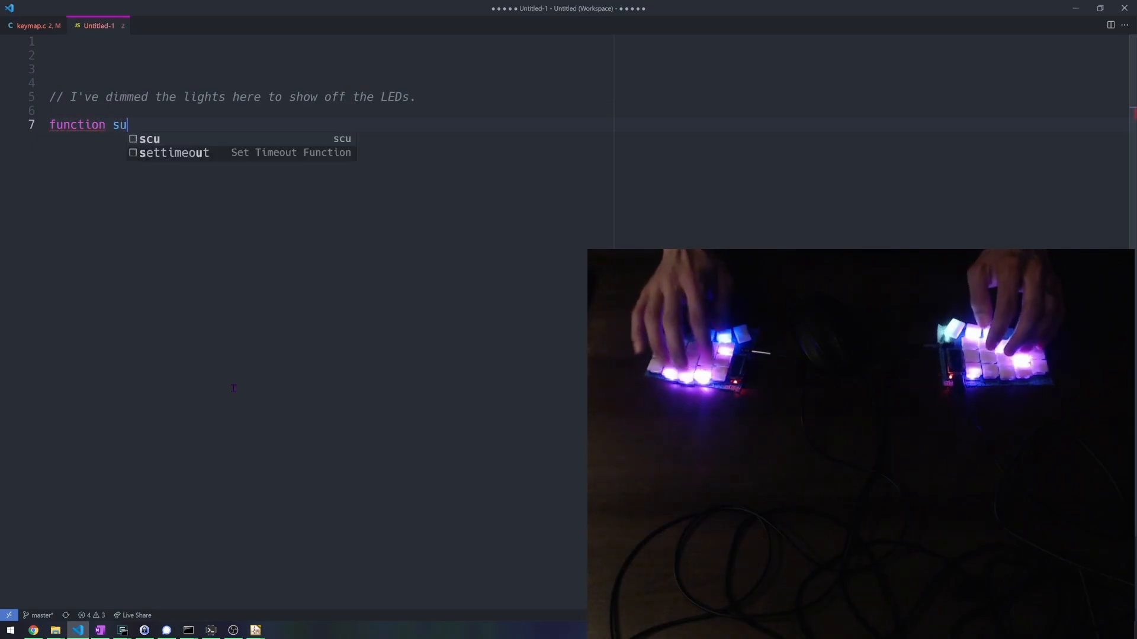
{"action": "type", "text": "m"}
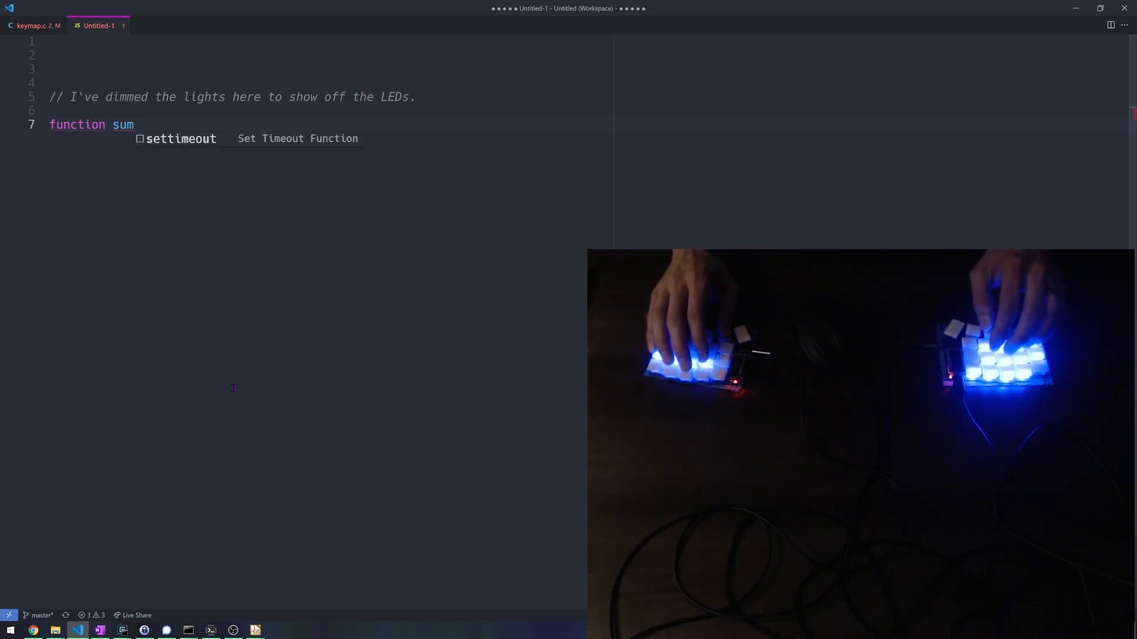
{"action": "type", "text": "()"}
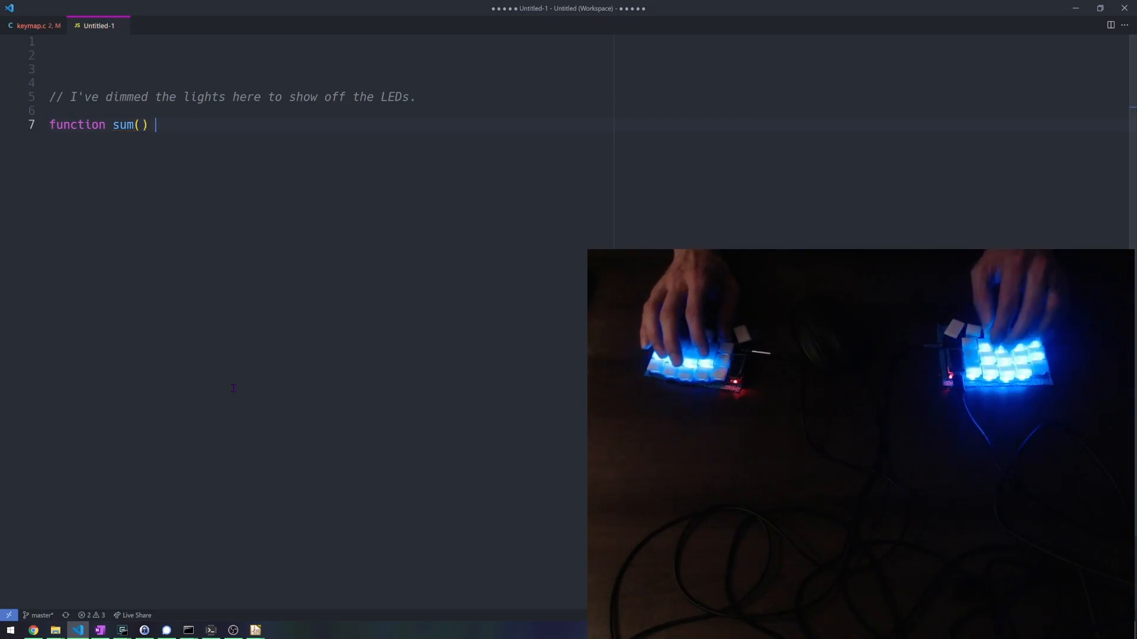
{"action": "type", "text": "x, y {"}
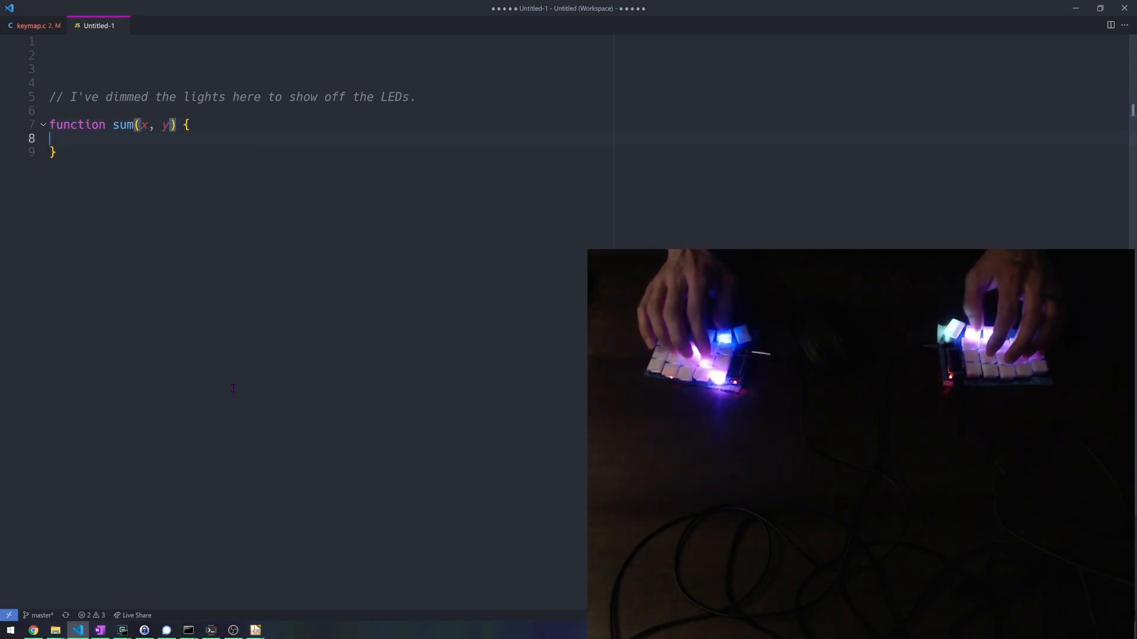
{"action": "type", "text": "return x"}
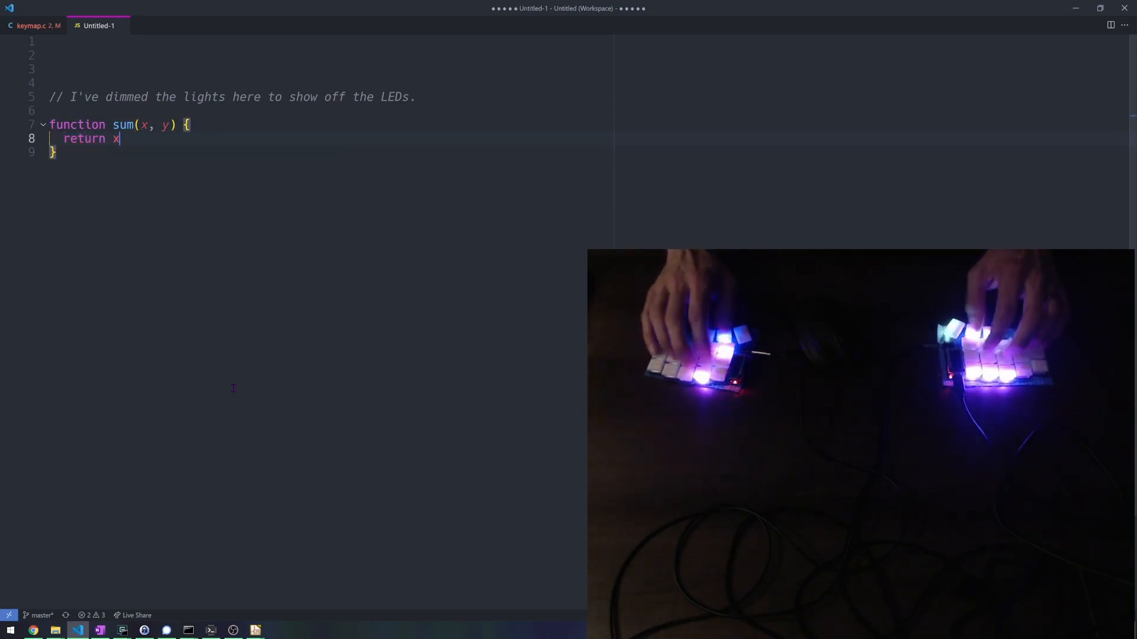